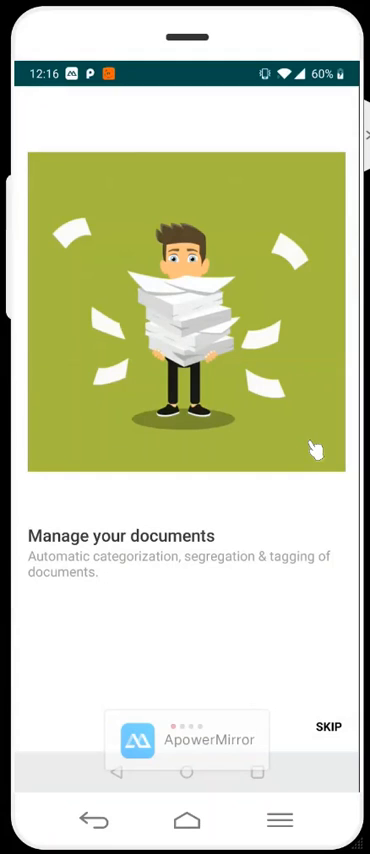
Step: Swipe through the intro slides to the Welcome to Sorted screen
scroll(left, 3)
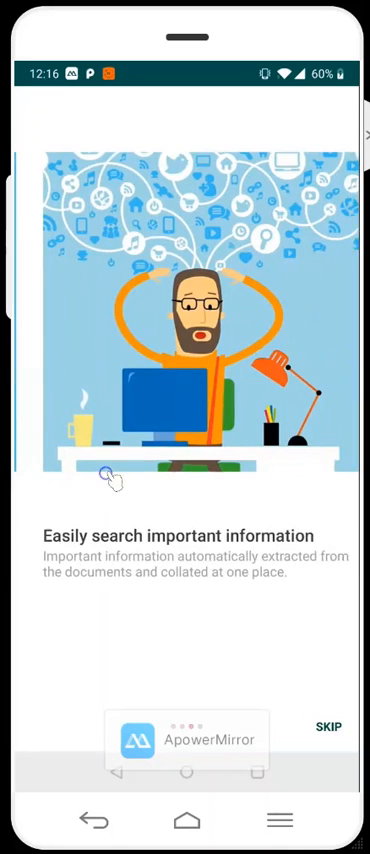
scroll(left, 3)
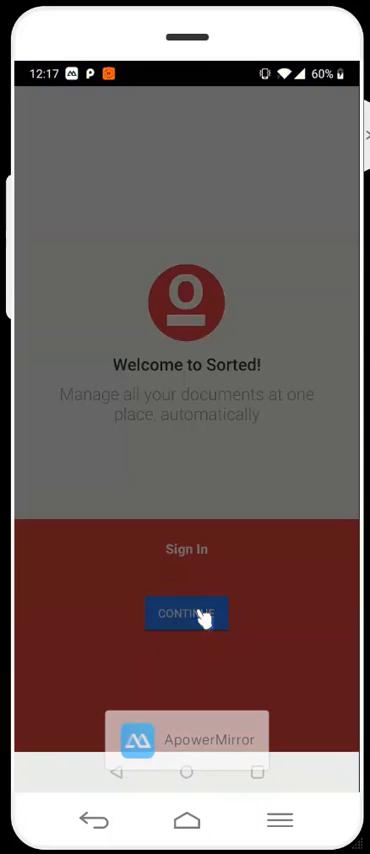
Step: Continue to sign in and allow Sorted access to files, photos and camera
click(185, 613)
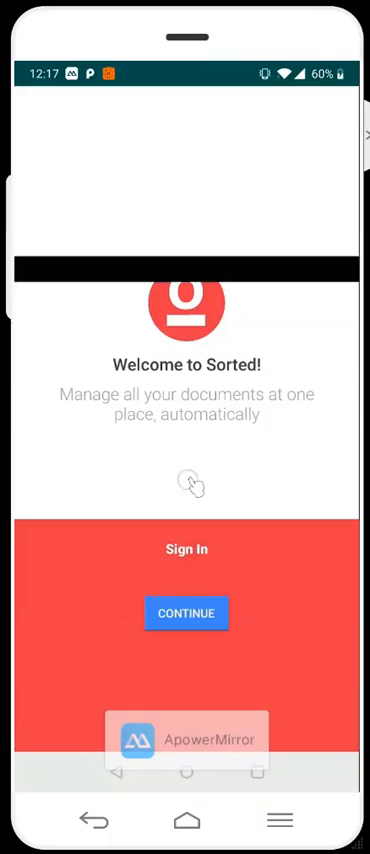
click(186, 612)
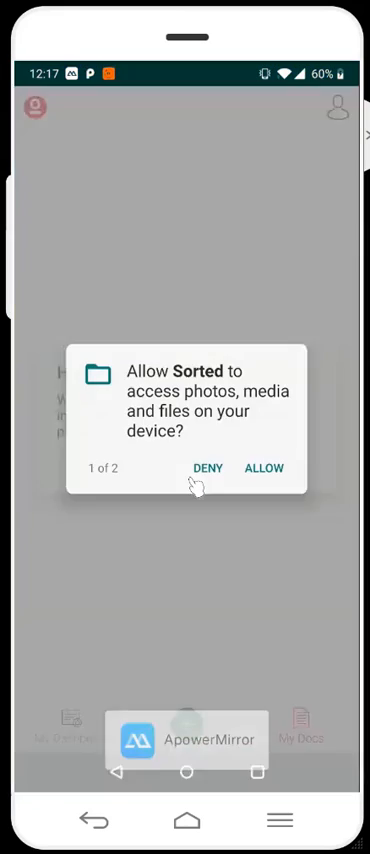
click(264, 468)
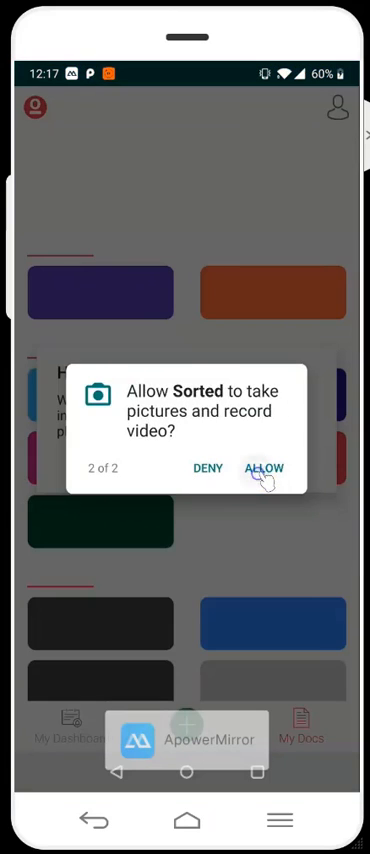
click(264, 468)
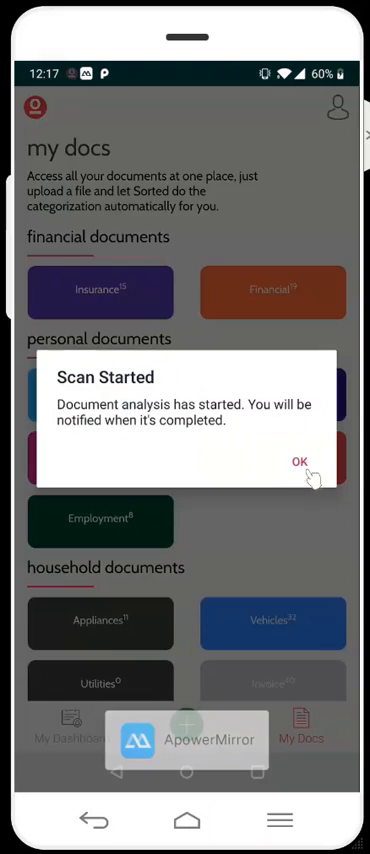
Step: Dismiss the Scan Started notice and open My Dashboard's renewal dates
click(300, 461)
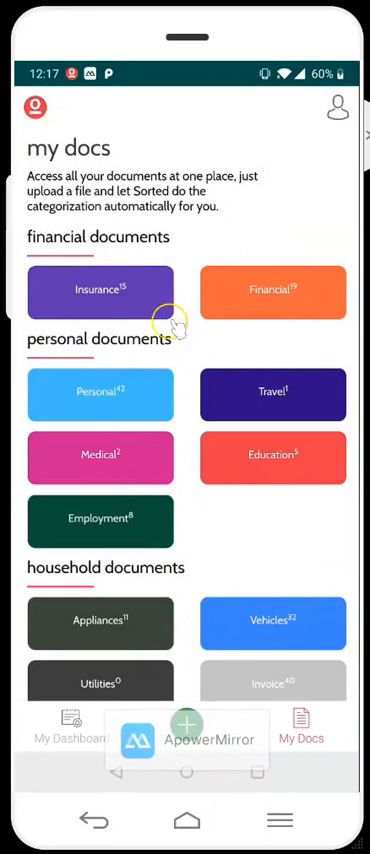
mouse_move(95, 520)
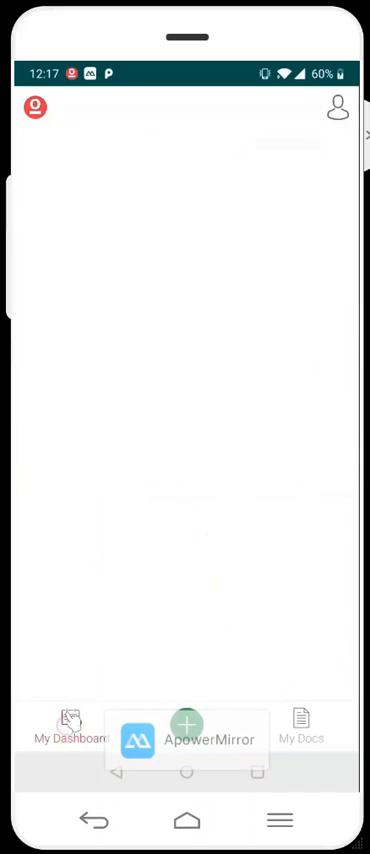
click(67, 735)
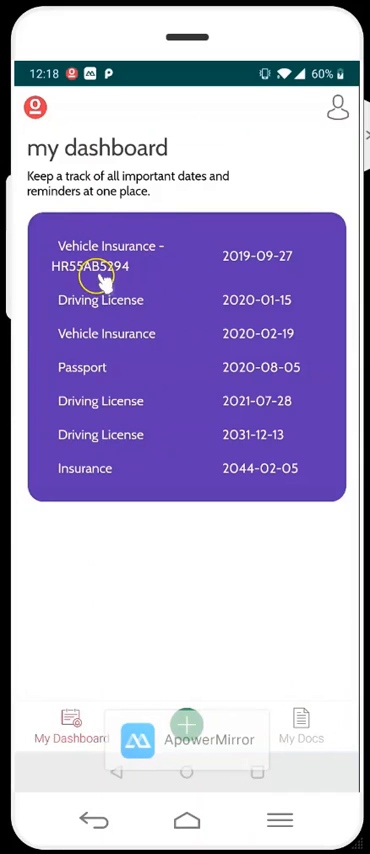
mouse_move(275, 265)
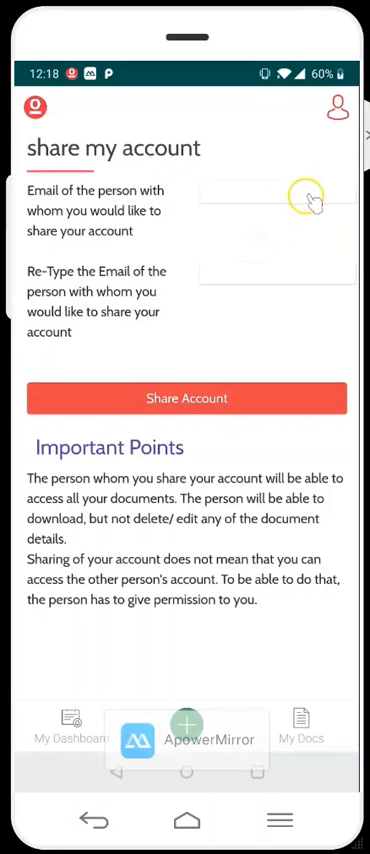
mouse_move(118, 547)
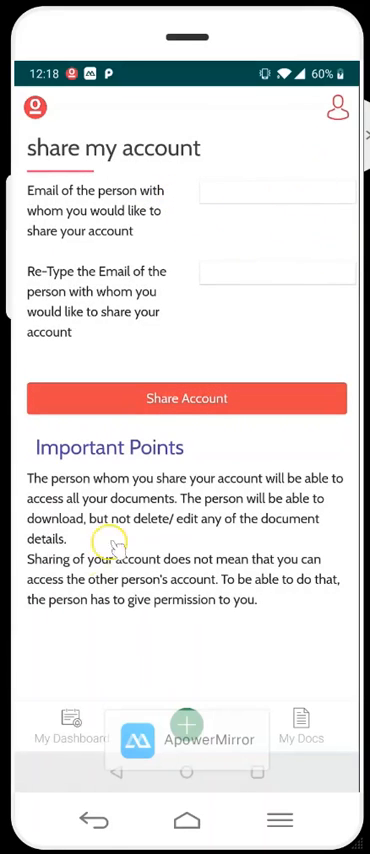
mouse_move(65, 735)
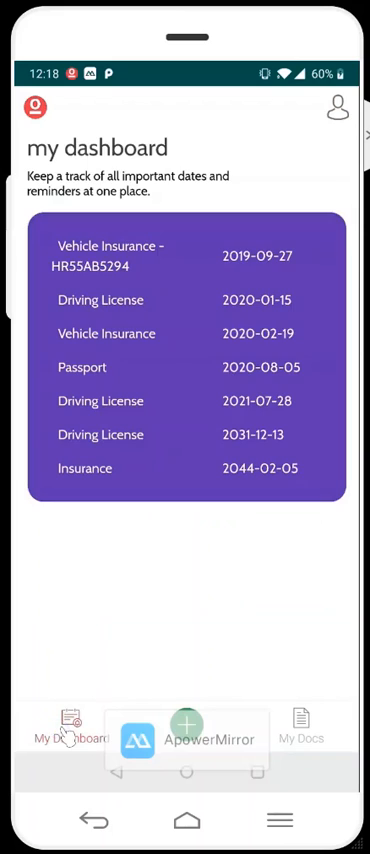
click(302, 740)
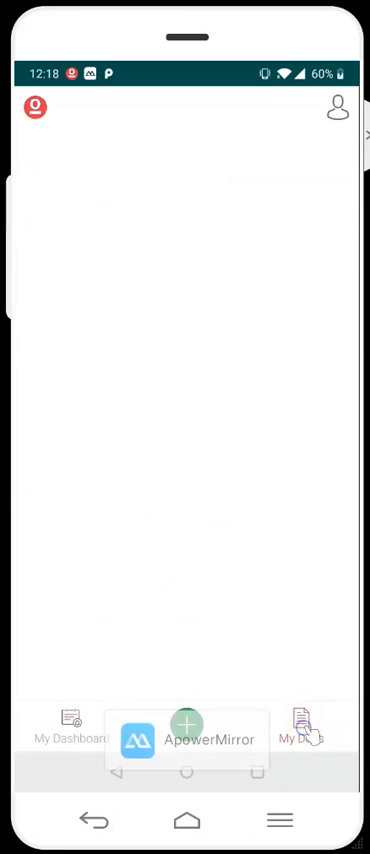
click(302, 740)
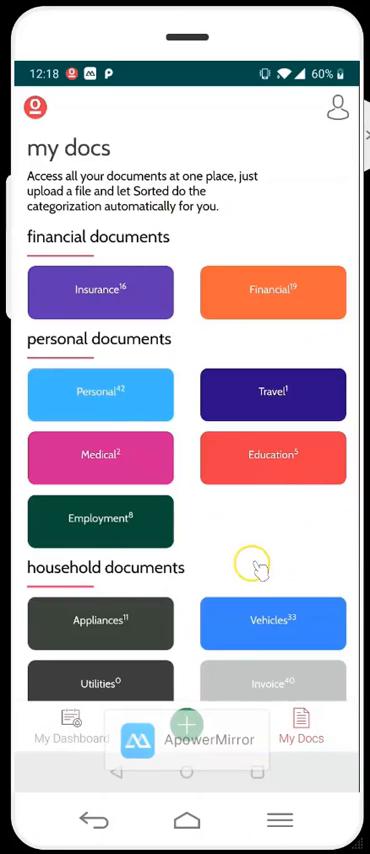
mouse_move(248, 281)
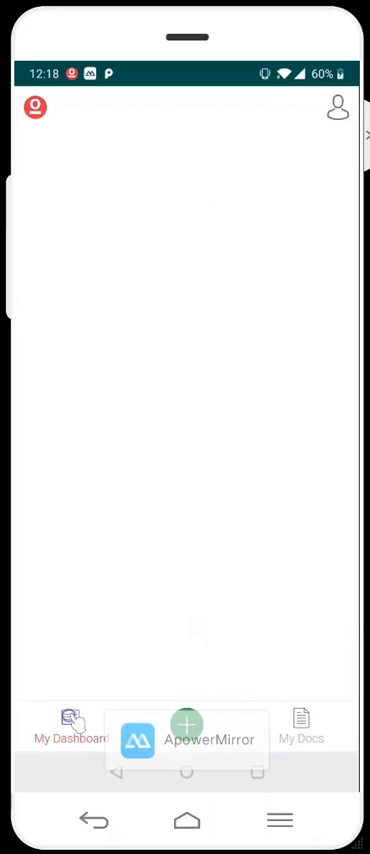
click(66, 737)
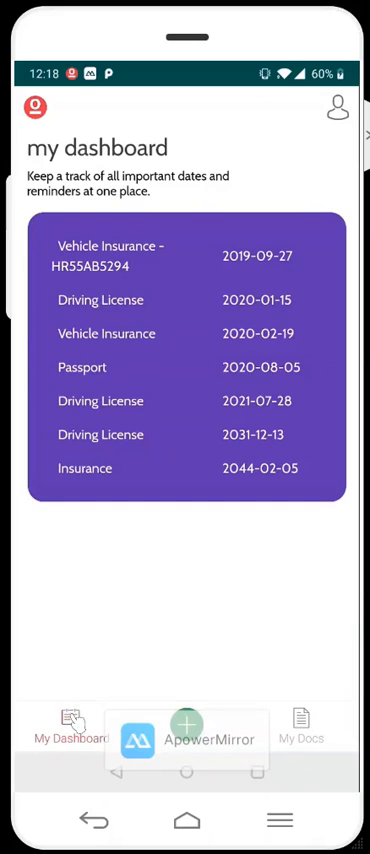
click(240, 256)
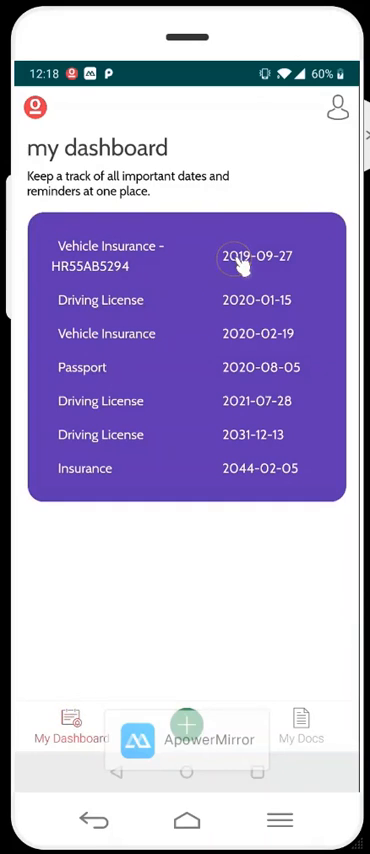